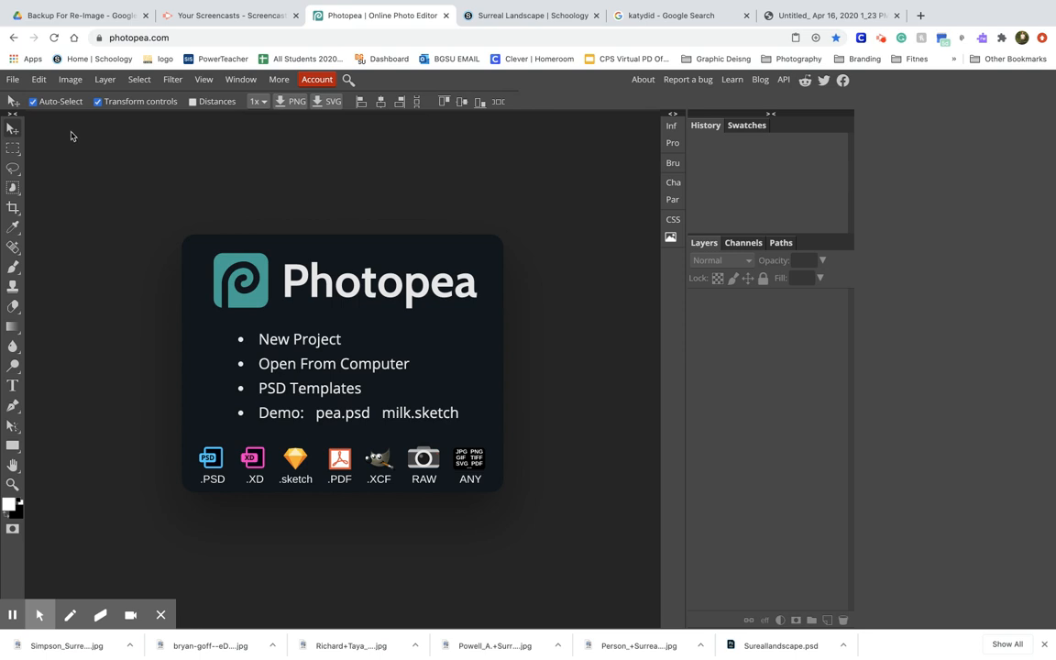
Start a new blank project from the File menu
click(13, 79)
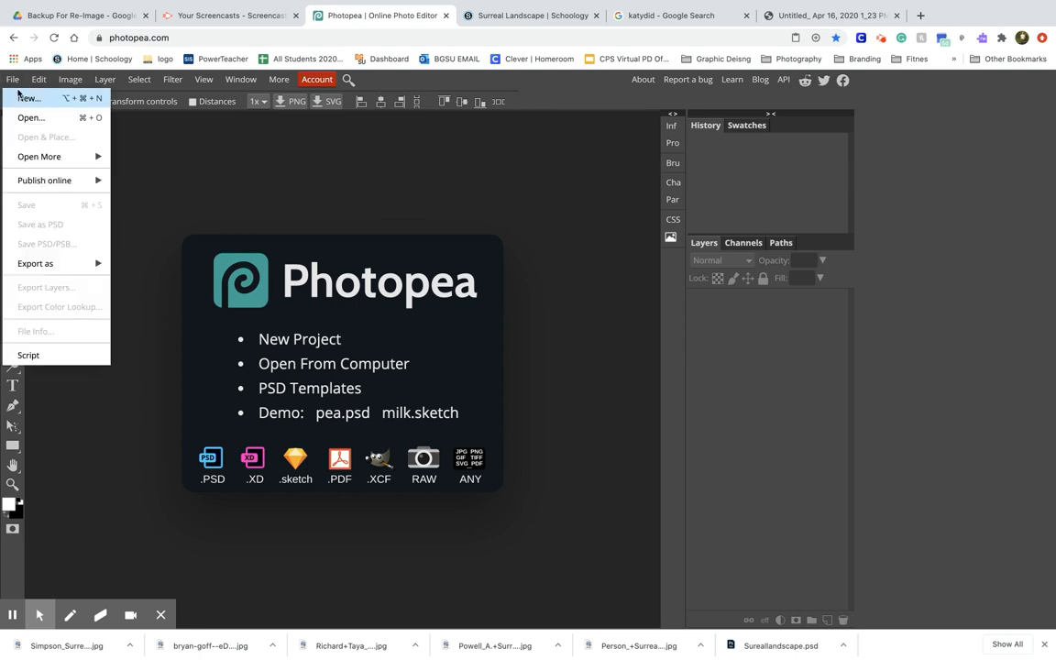
click(26, 99)
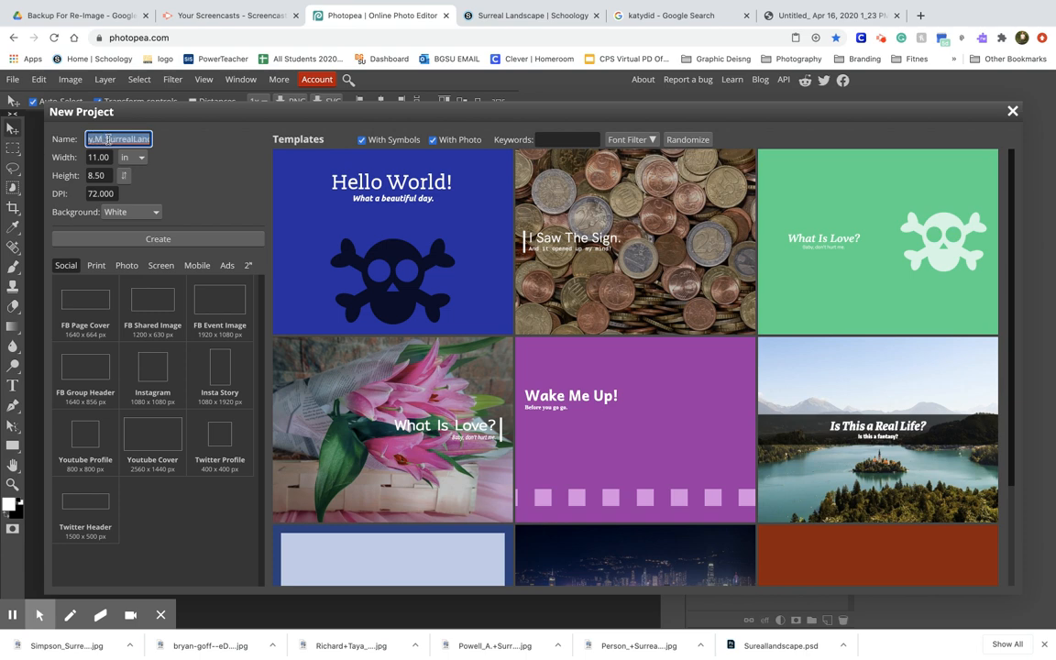
Name the project 'surreallandscap' and show the print paper-size presets
text(surreallandscap)
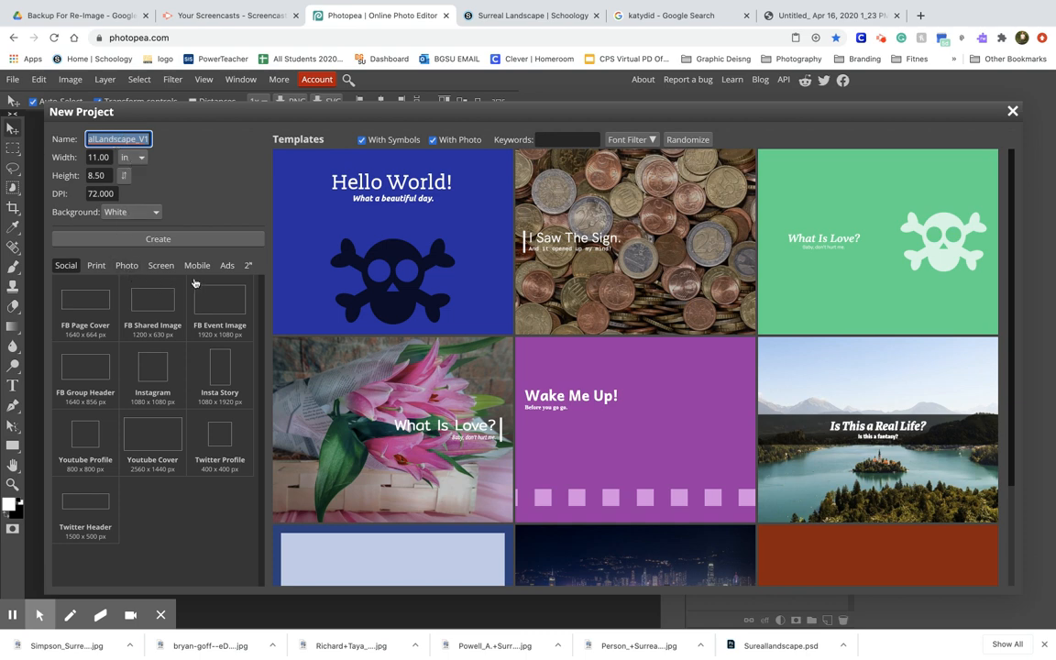
click(95, 266)
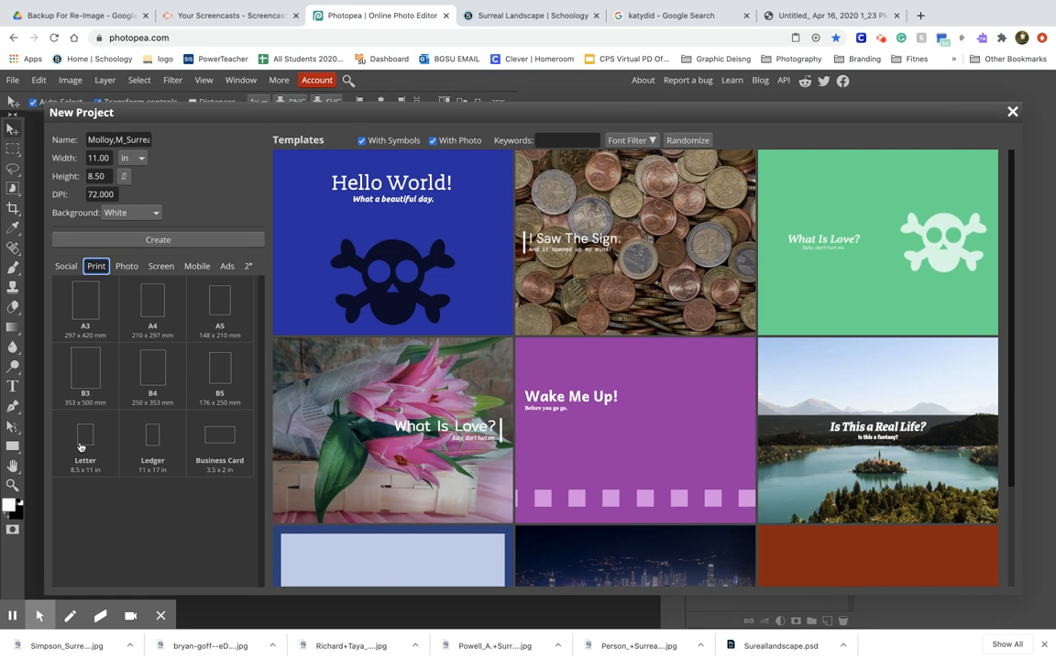
mouse_move(82, 444)
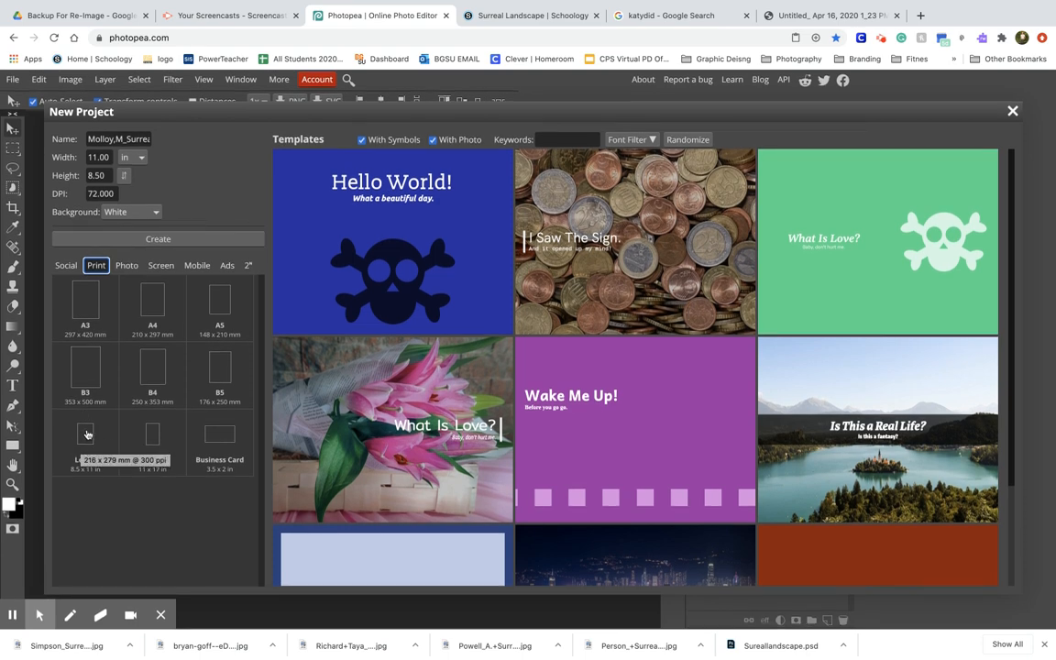
mouse_move(80, 433)
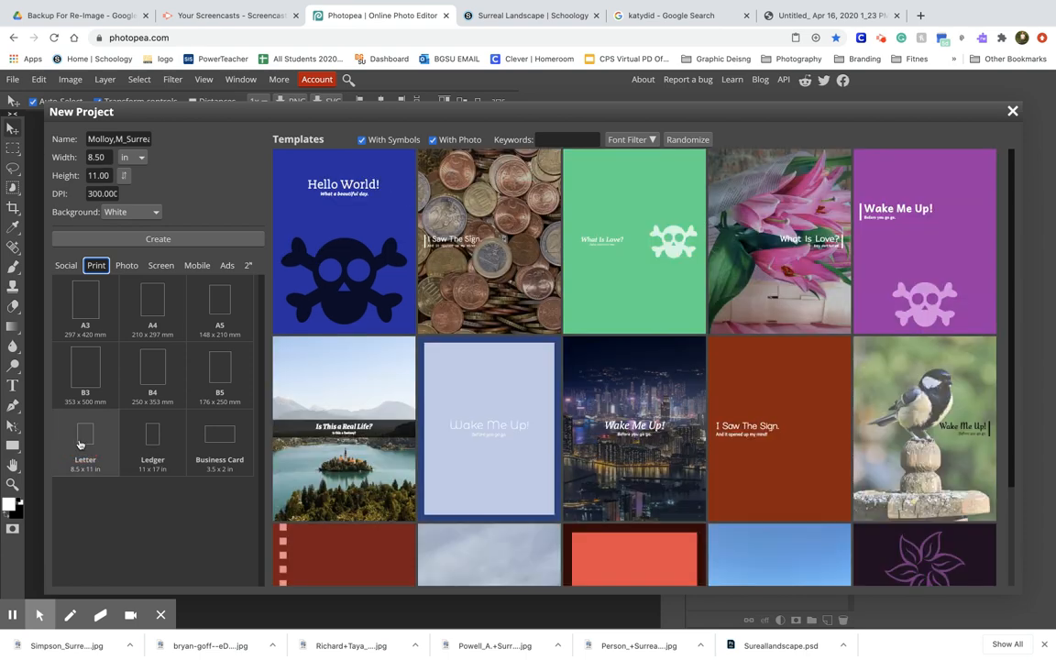
mouse_move(83, 447)
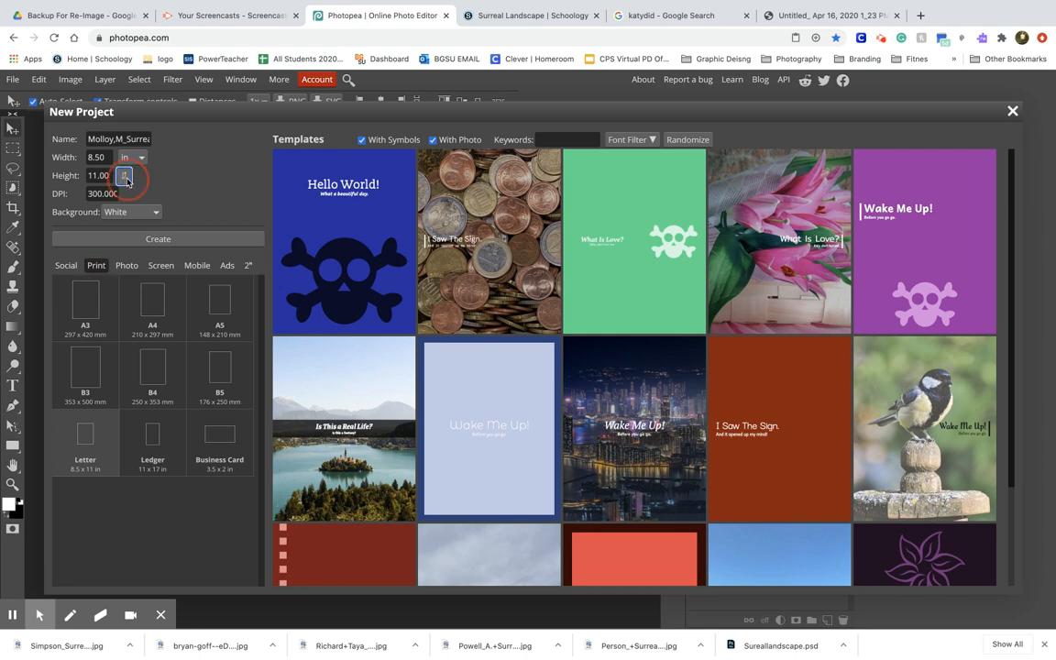
Swap width and height so the letter page is 11 in wide by 8.5 in tall
click(125, 176)
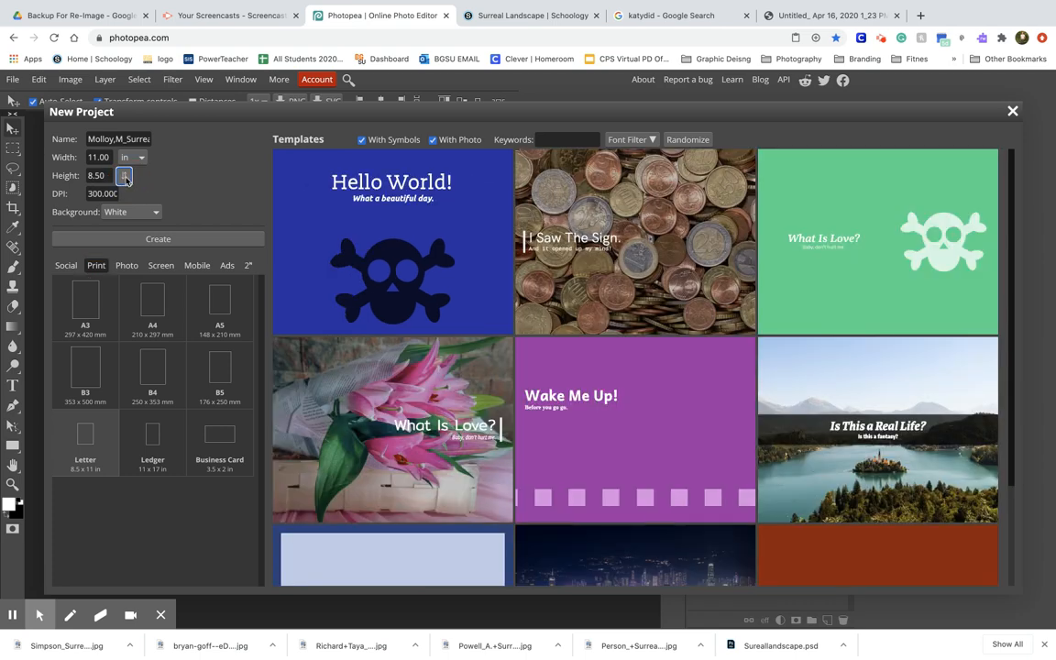